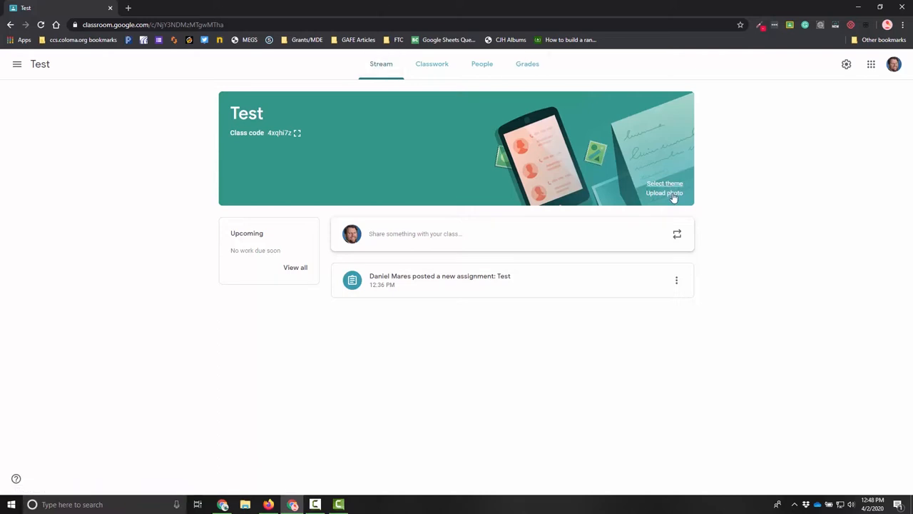
pyautogui.moveTo(663, 186)
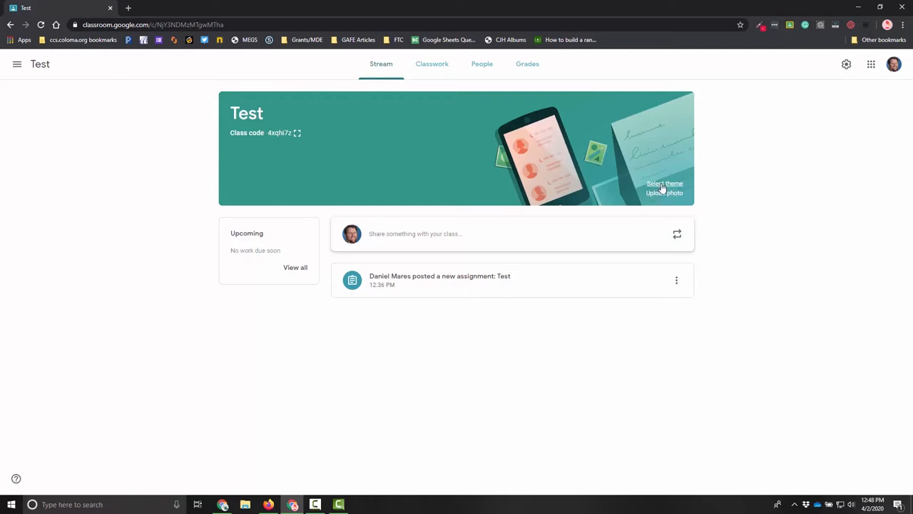
# - Apply the blue backpack-and-pencil theme from the General gallery to the Test class
pyautogui.click(663, 183)
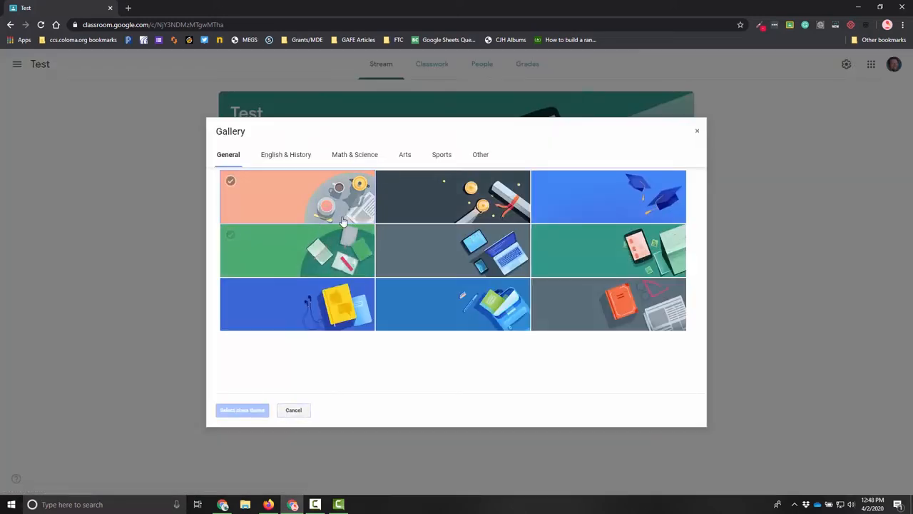
pyautogui.click(452, 304)
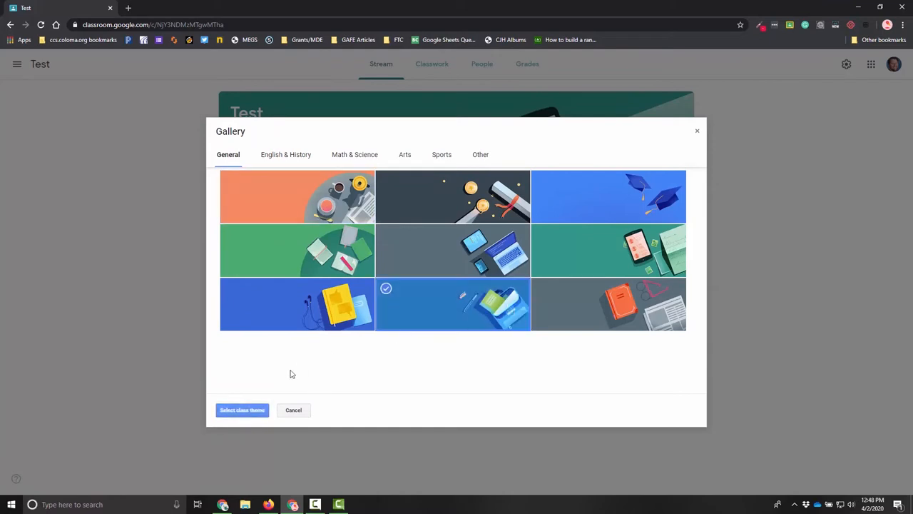
pyautogui.click(241, 410)
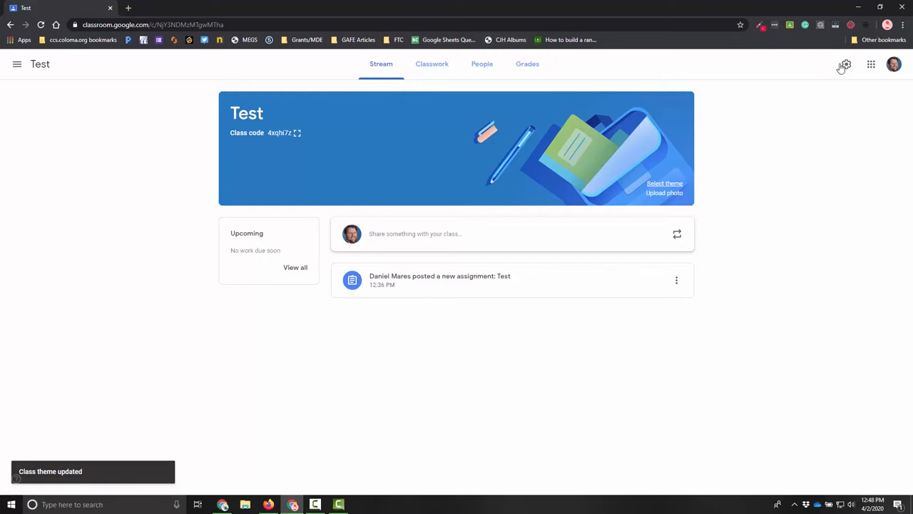
# - Open the Test class settings, scroll to general options, and check the Class code dropdown
pyautogui.click(844, 65)
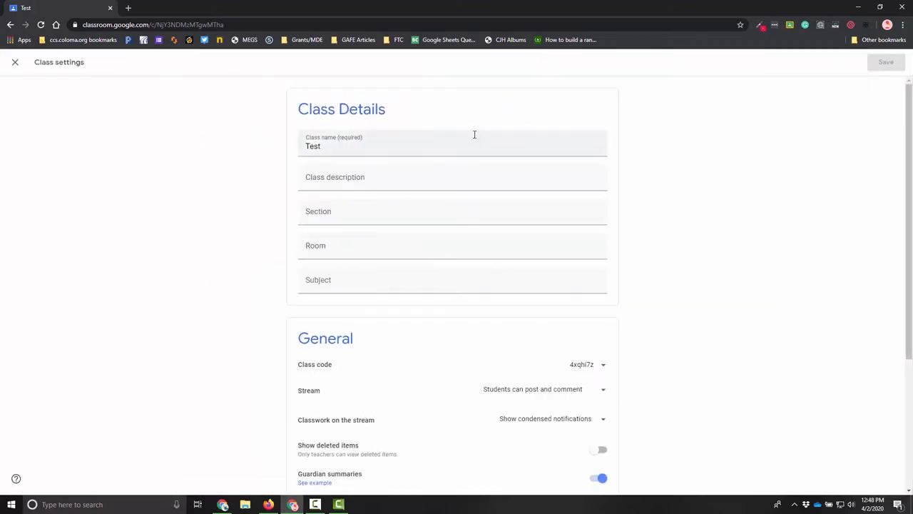
pyautogui.moveTo(488, 124)
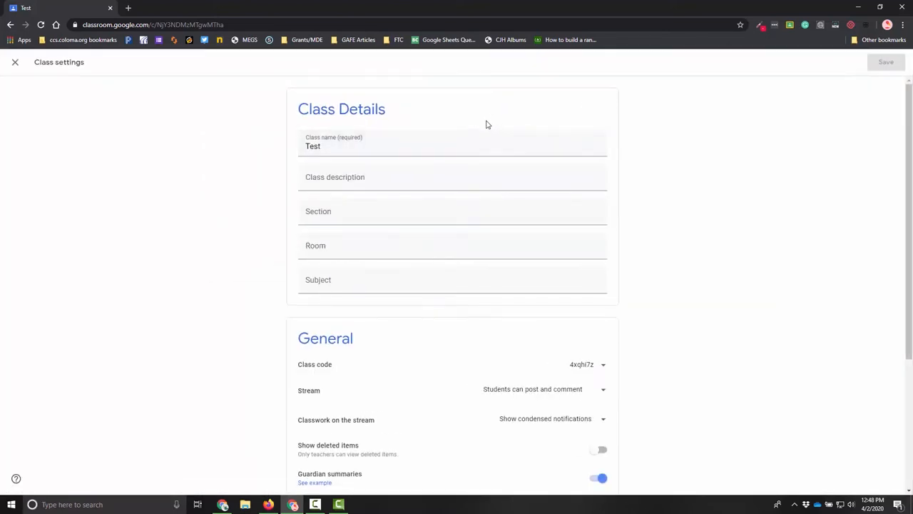
pyautogui.moveTo(510, 116)
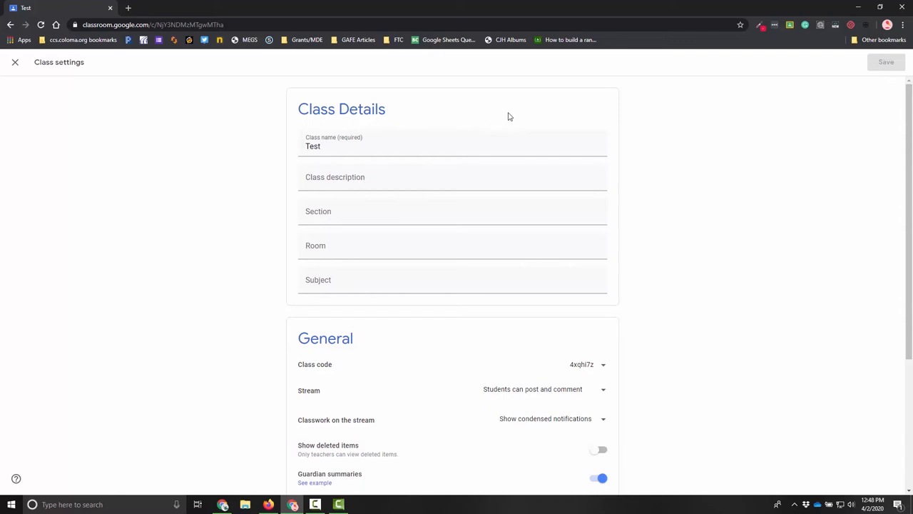
pyautogui.scroll(-3)
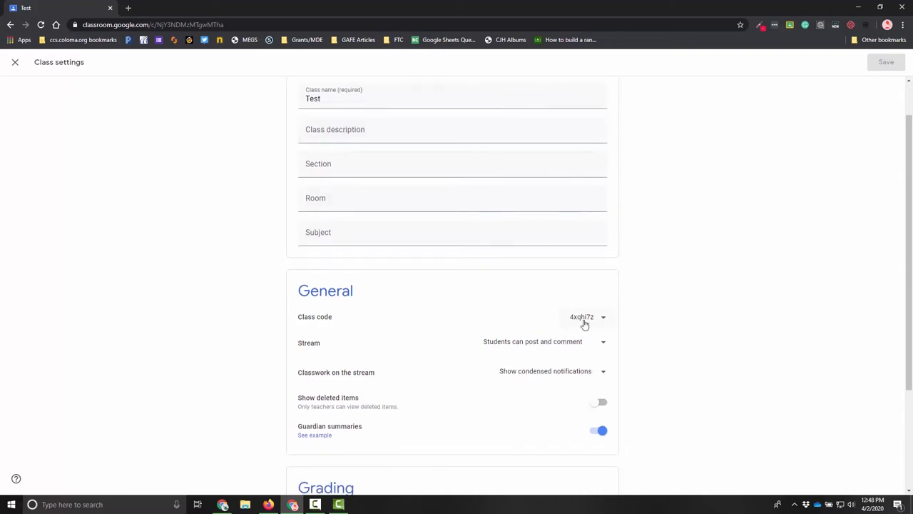
pyautogui.click(585, 317)
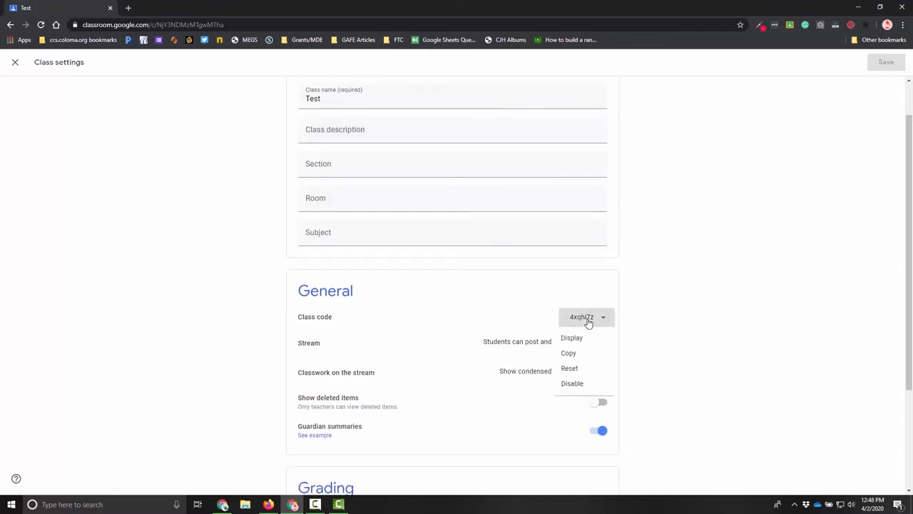
pyautogui.click(620, 260)
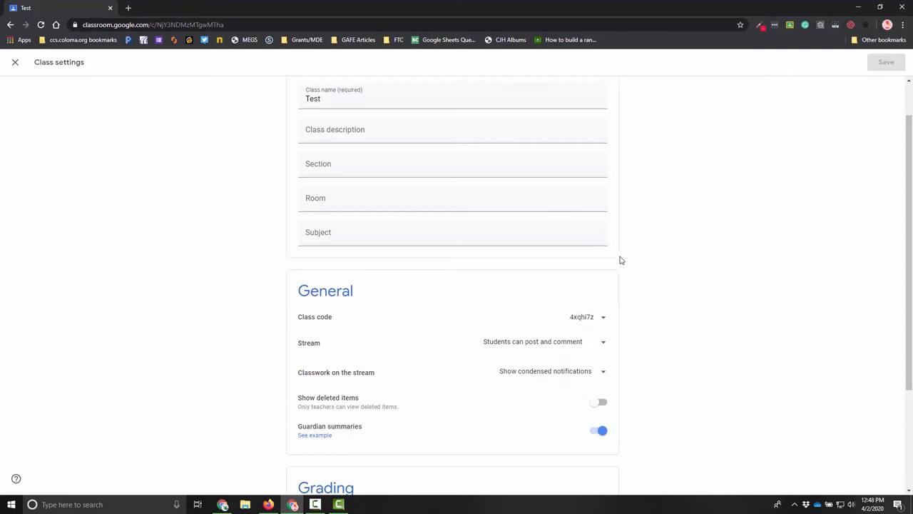
pyautogui.moveTo(532, 293)
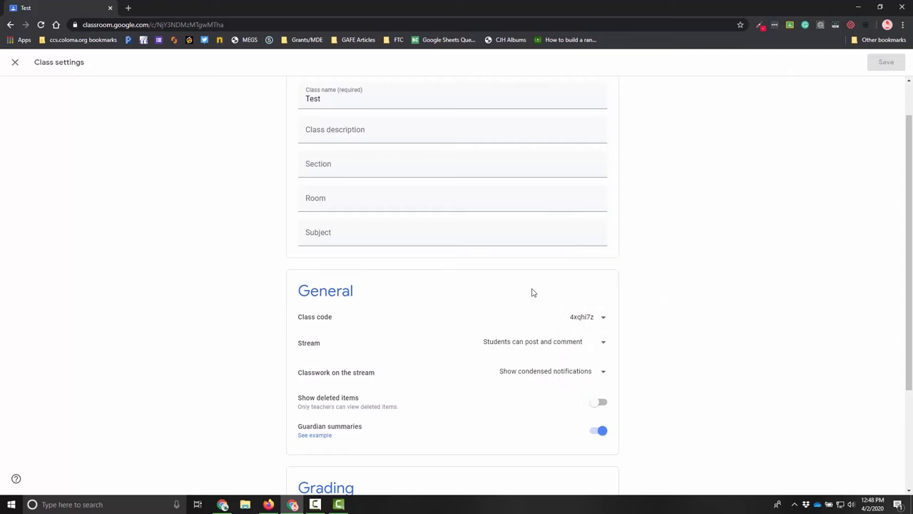
pyautogui.moveTo(539, 280)
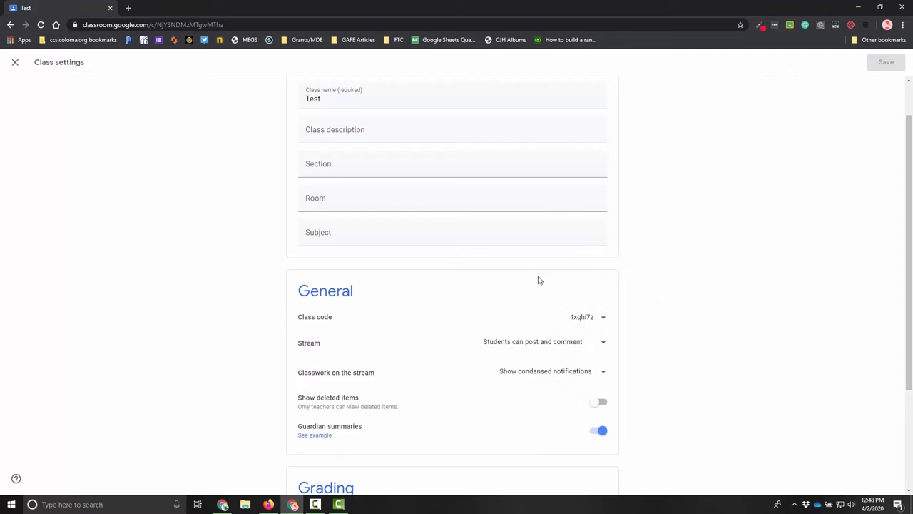
pyautogui.scroll(-3)
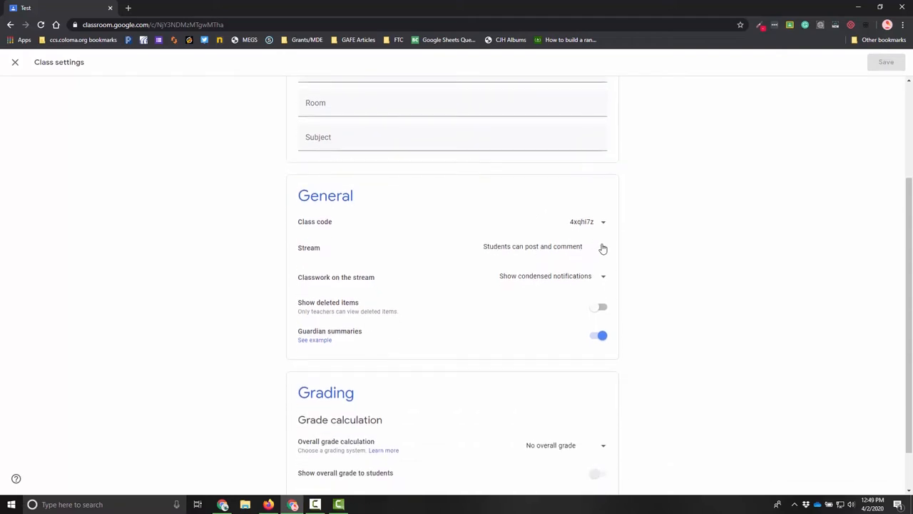
pyautogui.moveTo(601, 251)
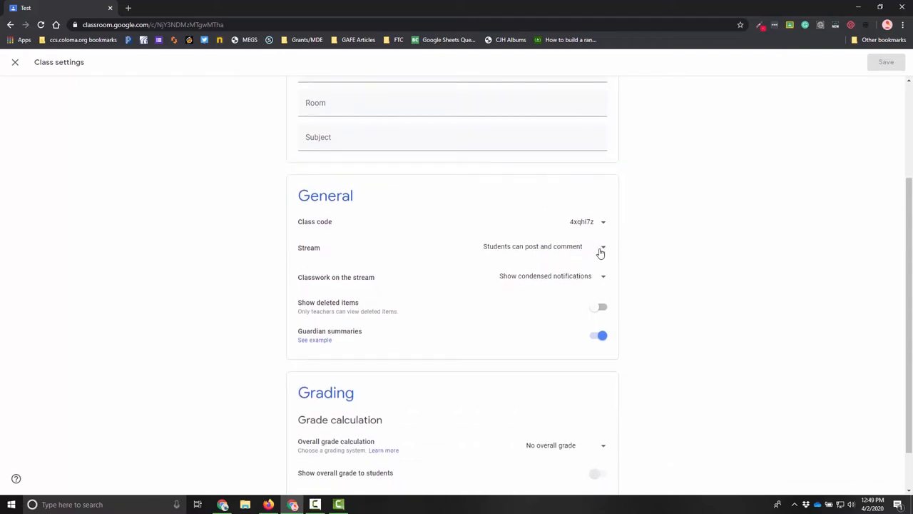
pyautogui.click(601, 246)
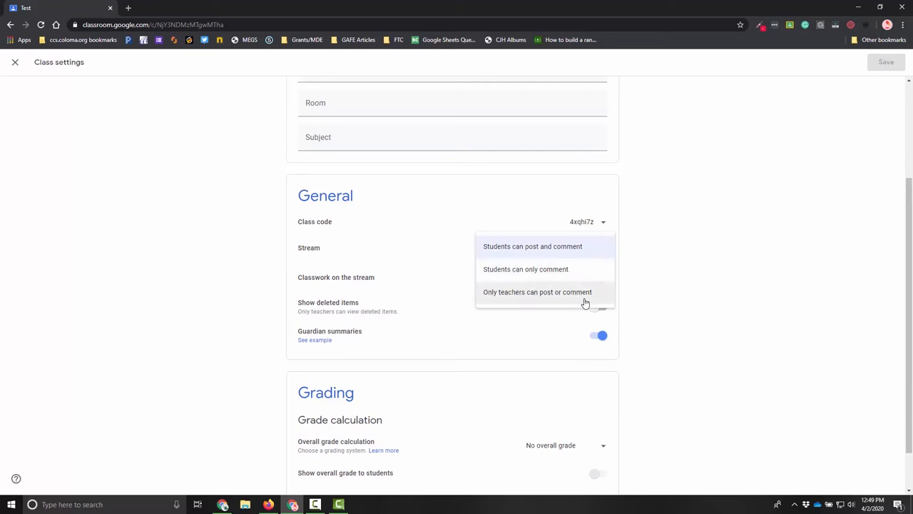
pyautogui.moveTo(580, 301)
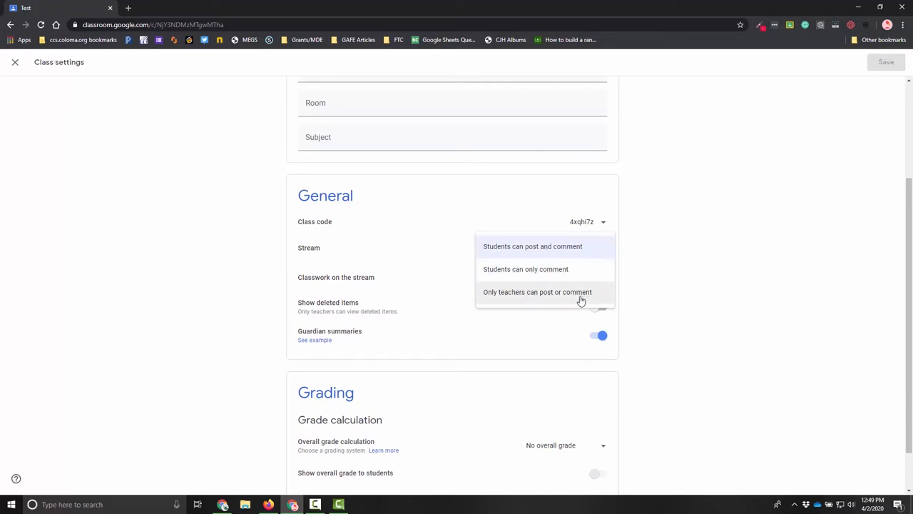
pyautogui.moveTo(563, 304)
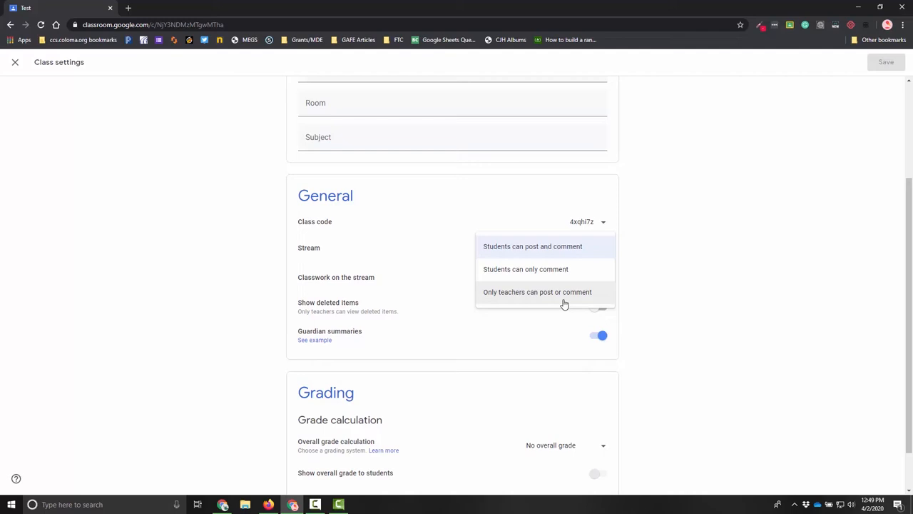
pyautogui.moveTo(562, 256)
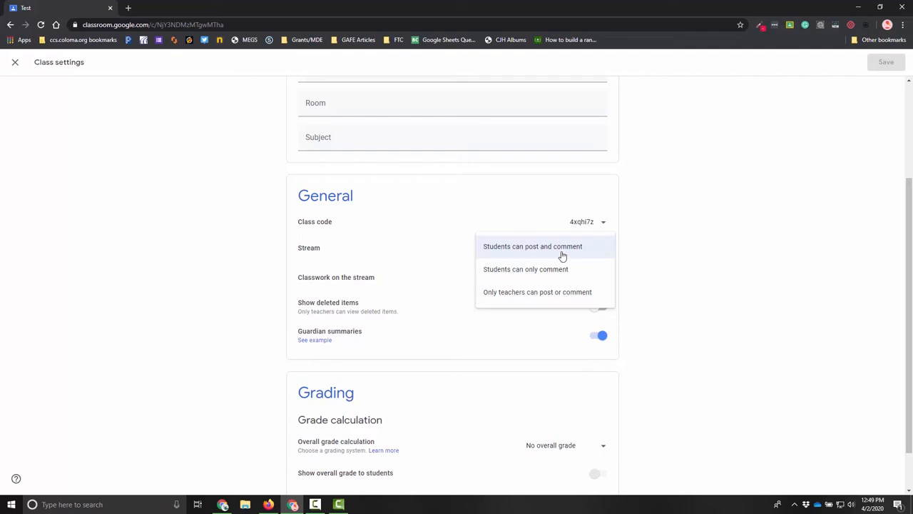
pyautogui.moveTo(544, 254)
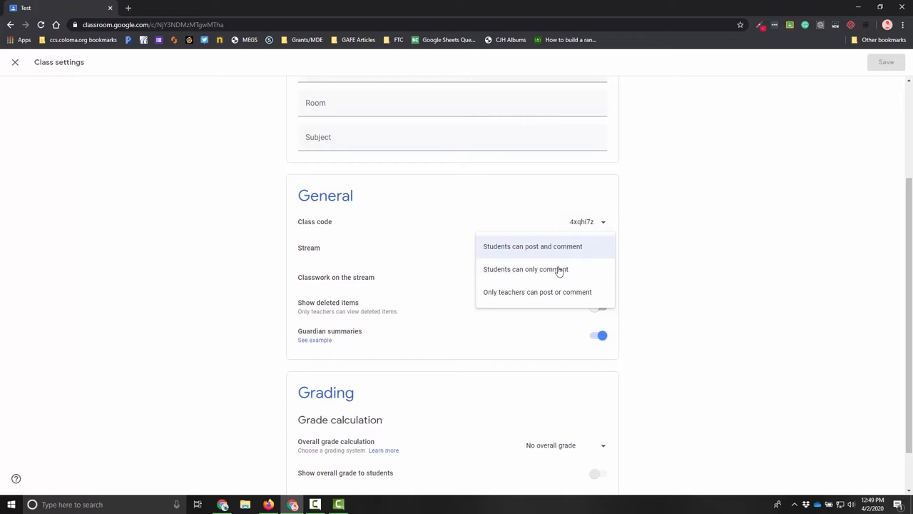
pyautogui.moveTo(537, 291)
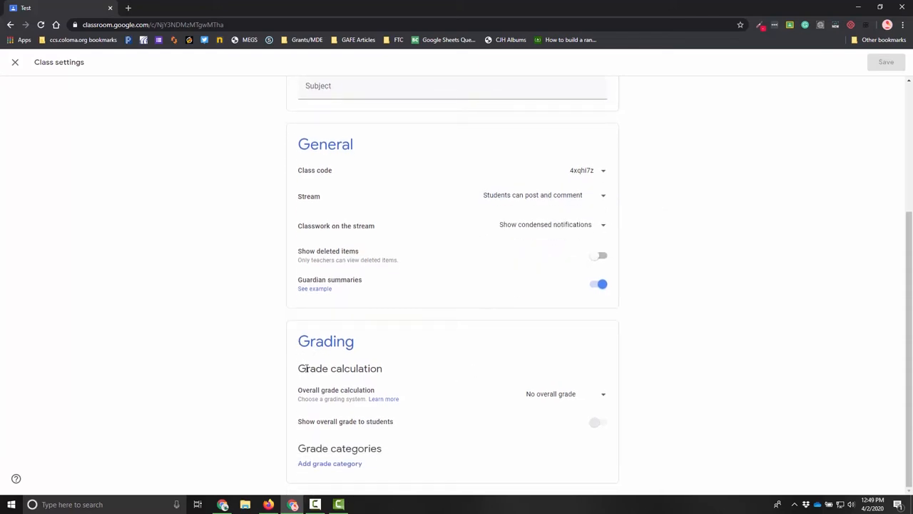
pyautogui.moveTo(482, 432)
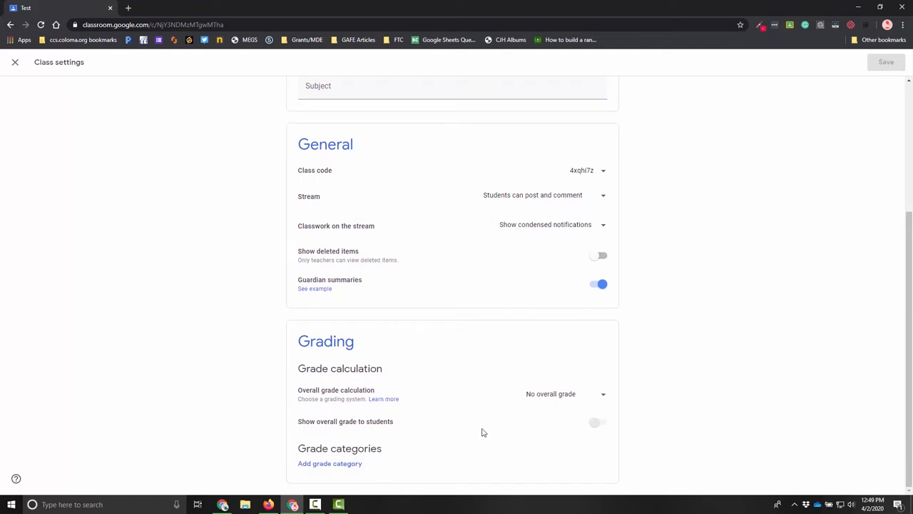
pyautogui.moveTo(430, 410)
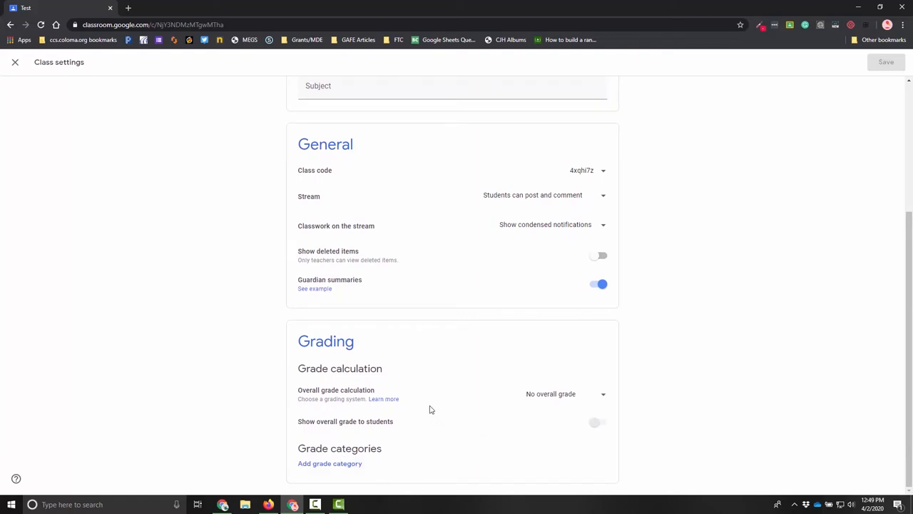
pyautogui.moveTo(52, 134)
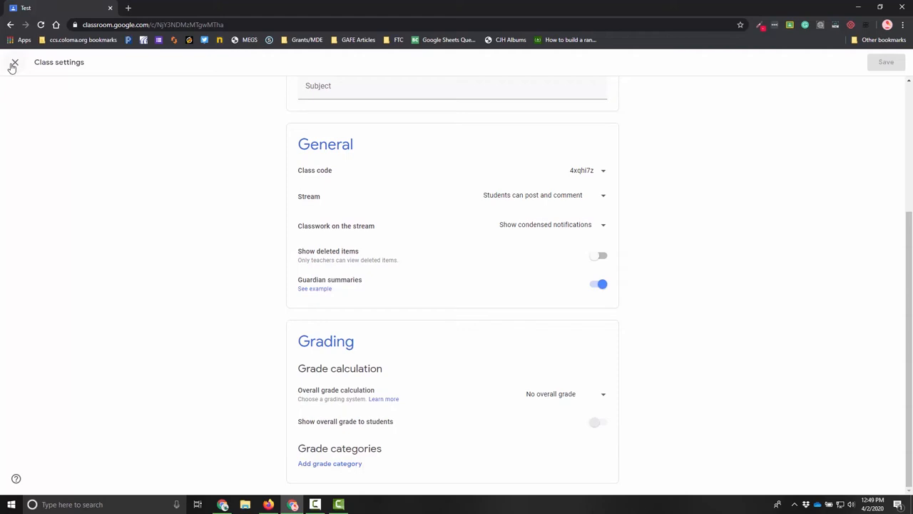
# - Scroll the class settings, then close them to return to the Test stream
pyautogui.scroll(-3)
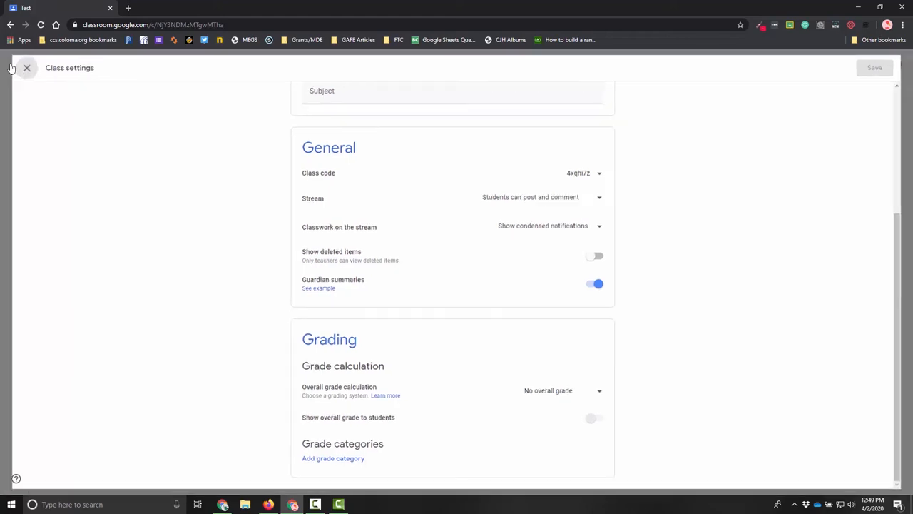
pyautogui.click(26, 67)
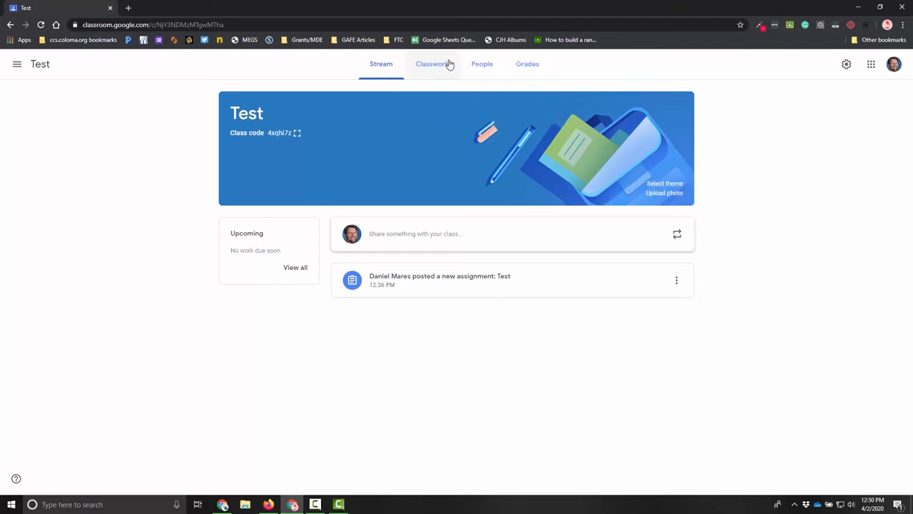
# - Switch to the Classwork tab showing the Material and Test topics
pyautogui.click(432, 64)
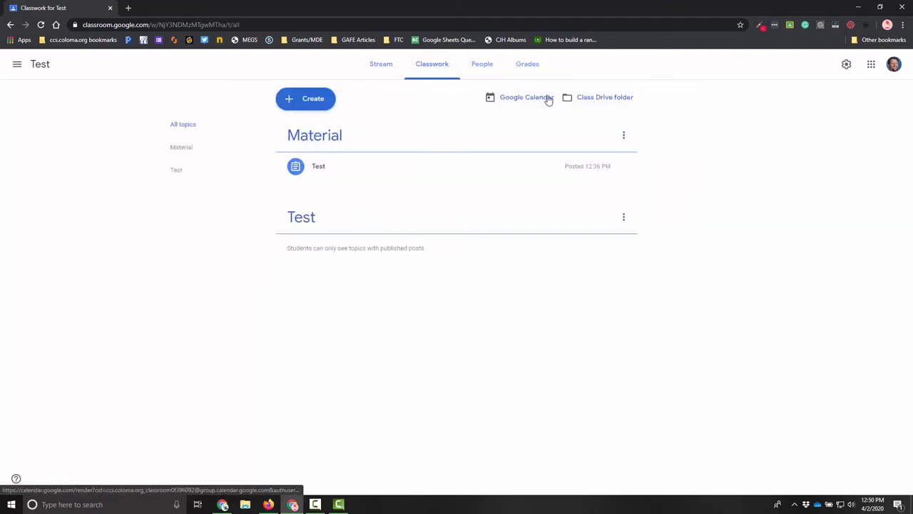
pyautogui.moveTo(536, 112)
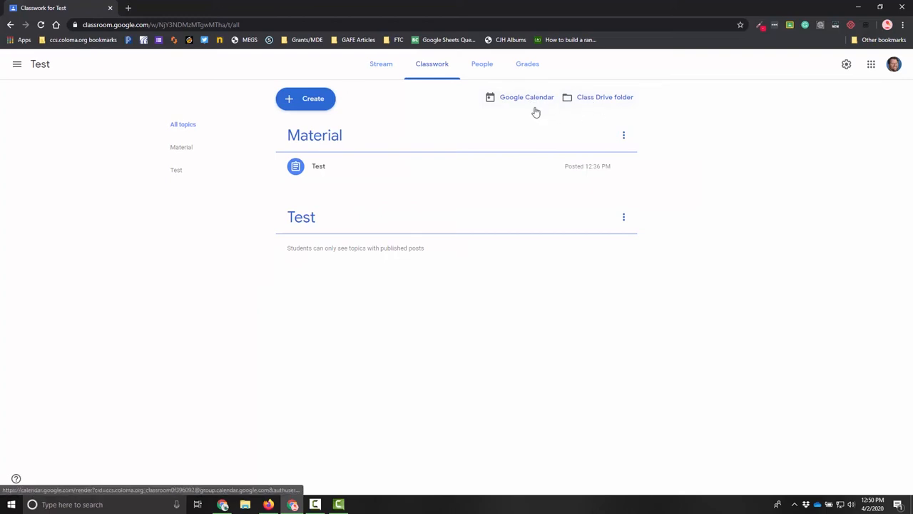
pyautogui.moveTo(571, 79)
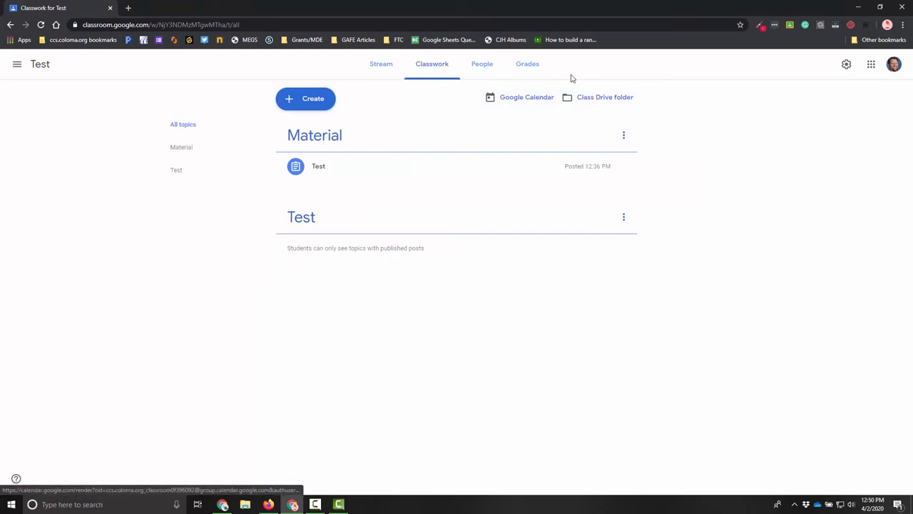
pyautogui.moveTo(511, 102)
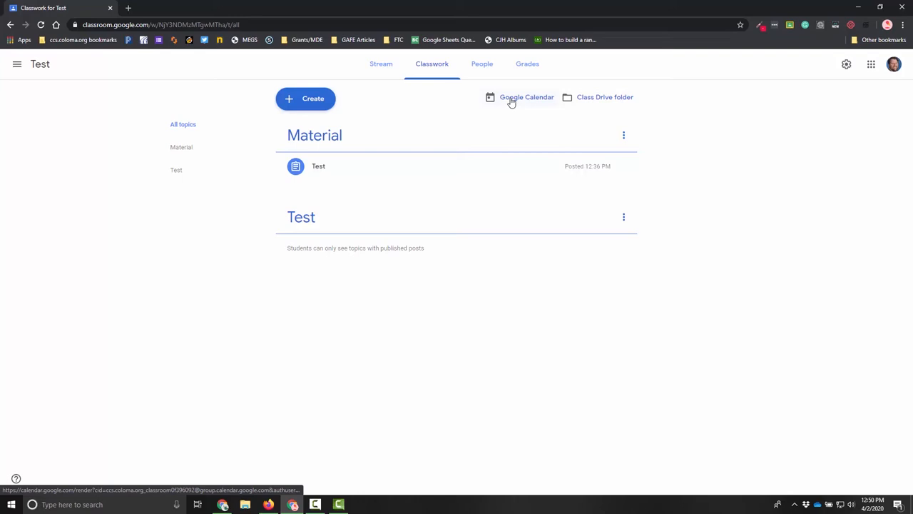
pyautogui.moveTo(595, 106)
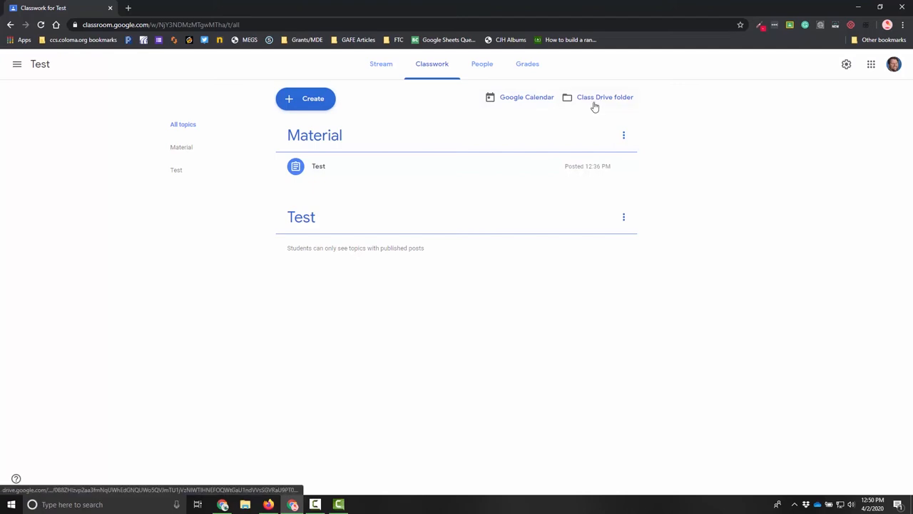
pyautogui.moveTo(590, 104)
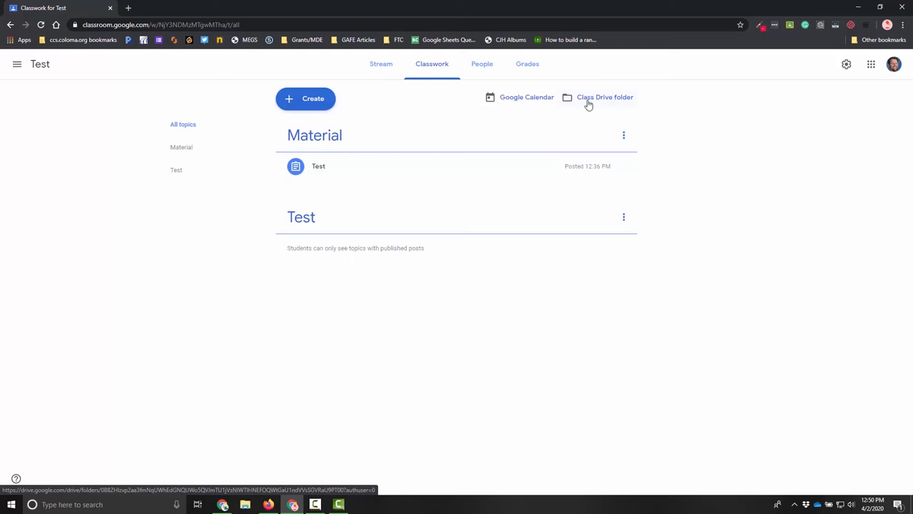
# - Switch to the Grades tab, which shows the class has no students
pyautogui.click(527, 64)
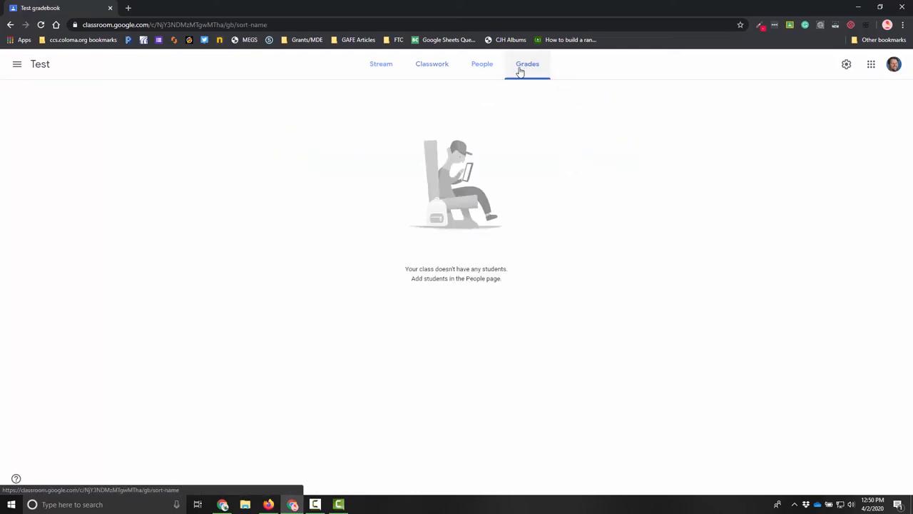
pyautogui.moveTo(425, 134)
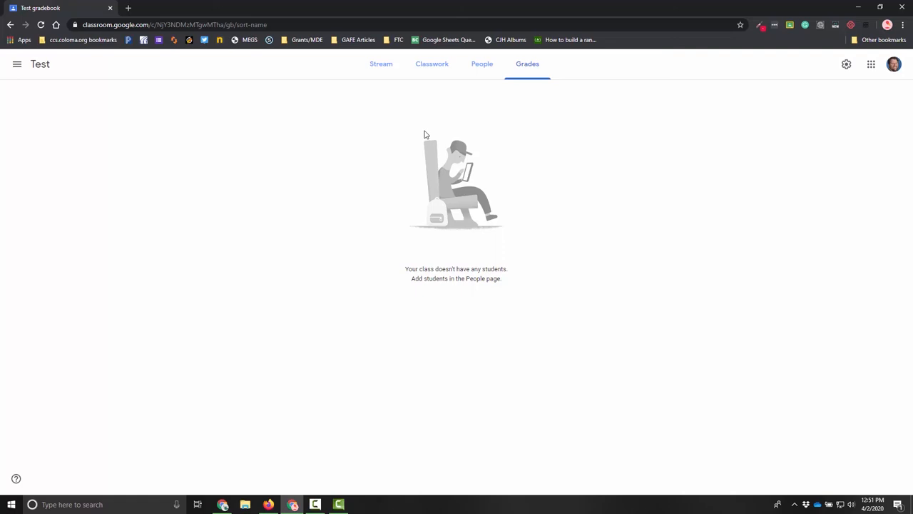
pyautogui.moveTo(430, 165)
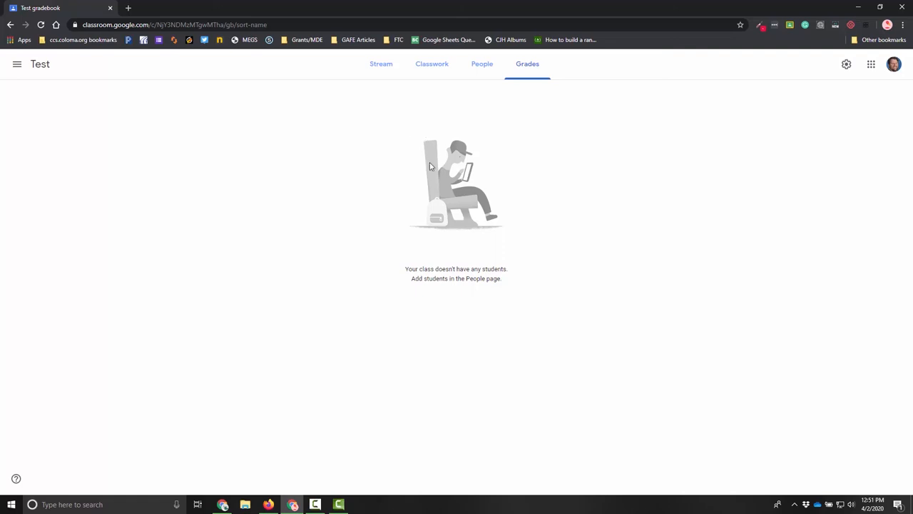
pyautogui.moveTo(412, 171)
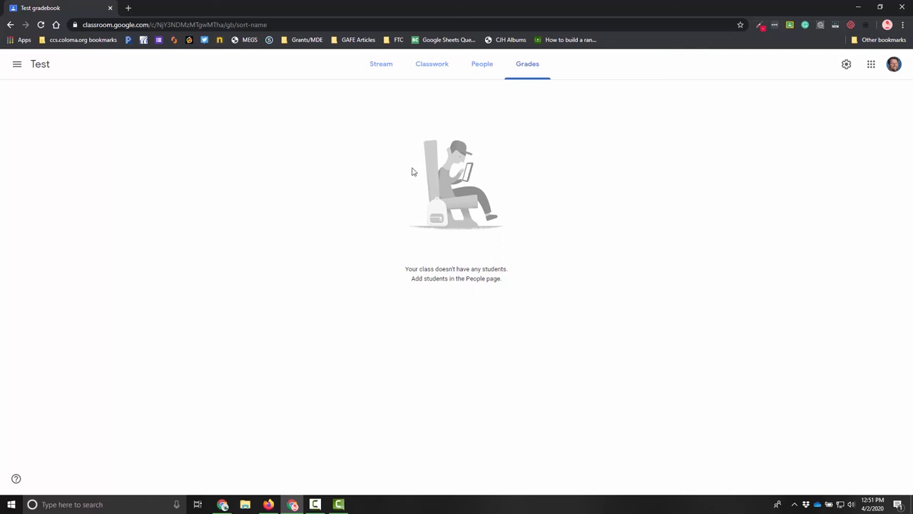